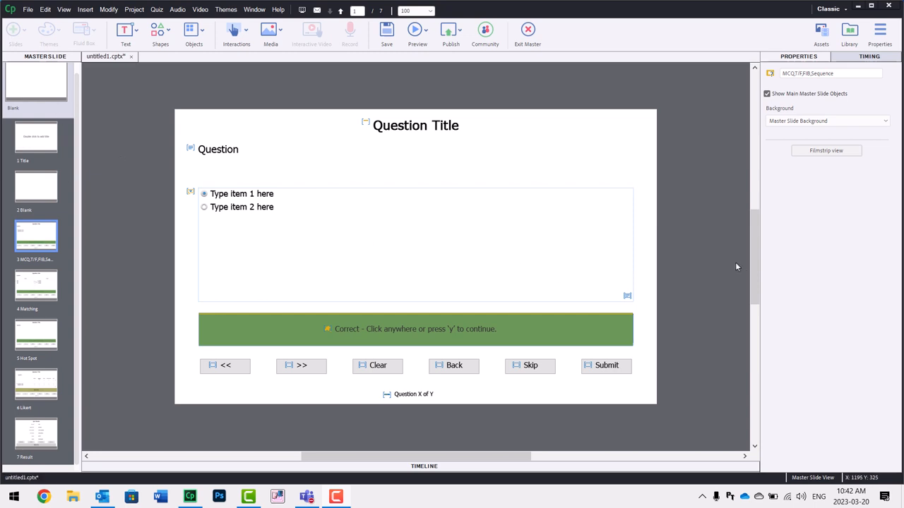
{"action": "mouse_move", "coordinate": [709, 258]}
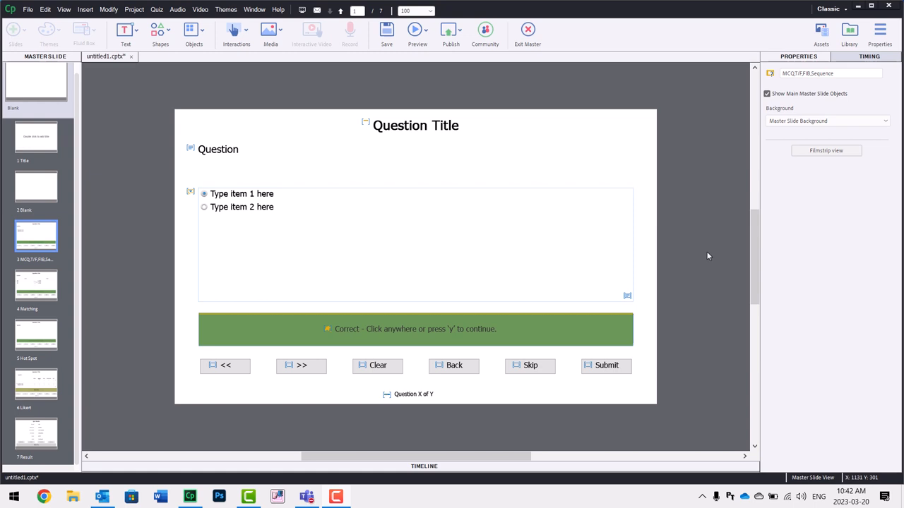
{"action": "mouse_move", "coordinate": [702, 294]}
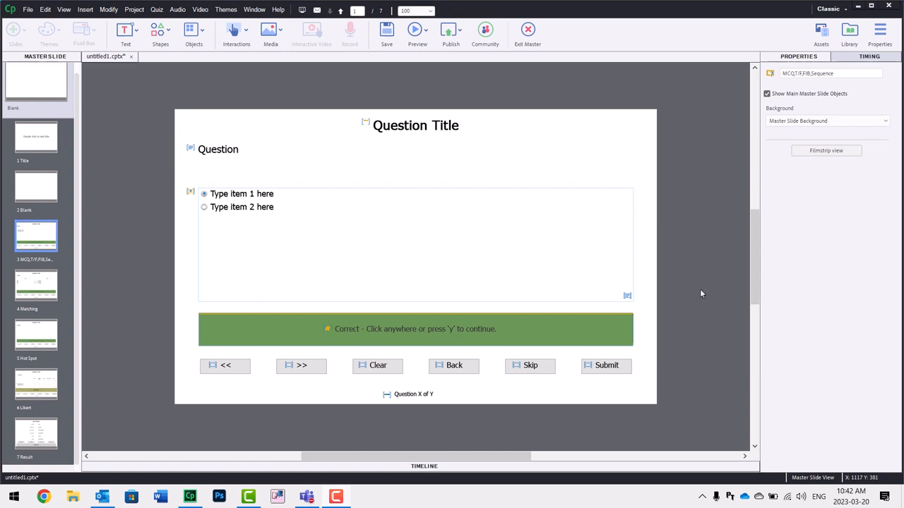
{"action": "mouse_move", "coordinate": [735, 198]}
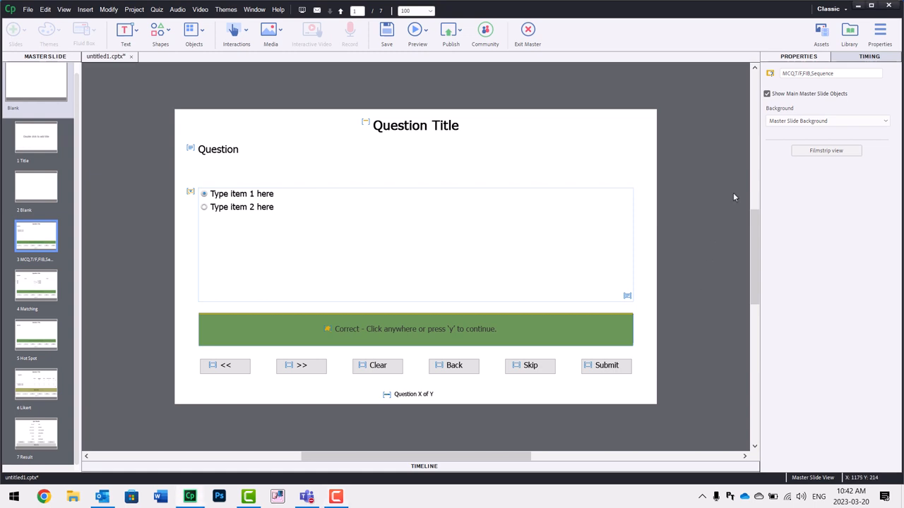
{"action": "mouse_move", "coordinate": [700, 144]}
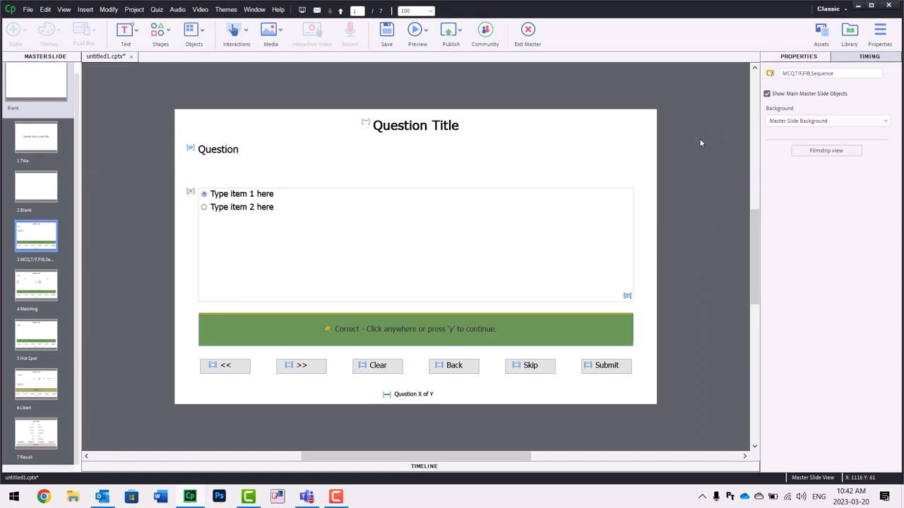
{"action": "mouse_move", "coordinate": [683, 334]}
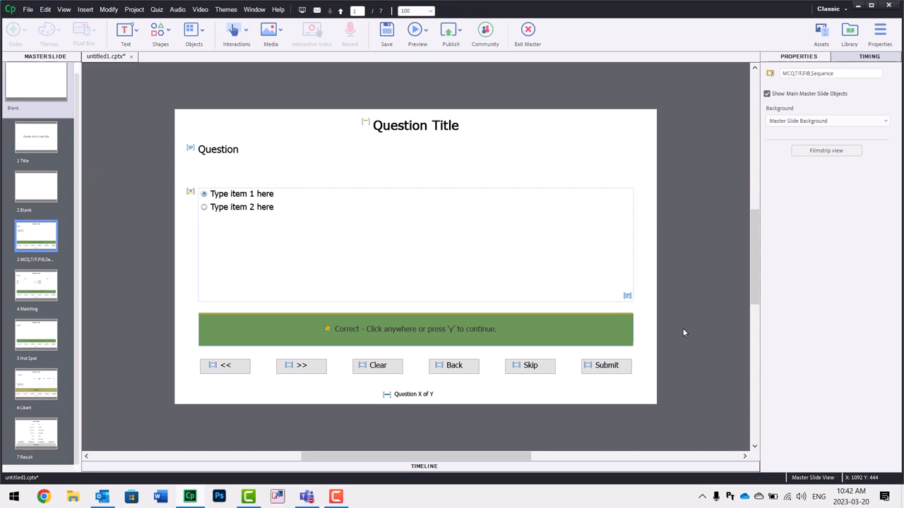
{"action": "mouse_move", "coordinate": [606, 368]}
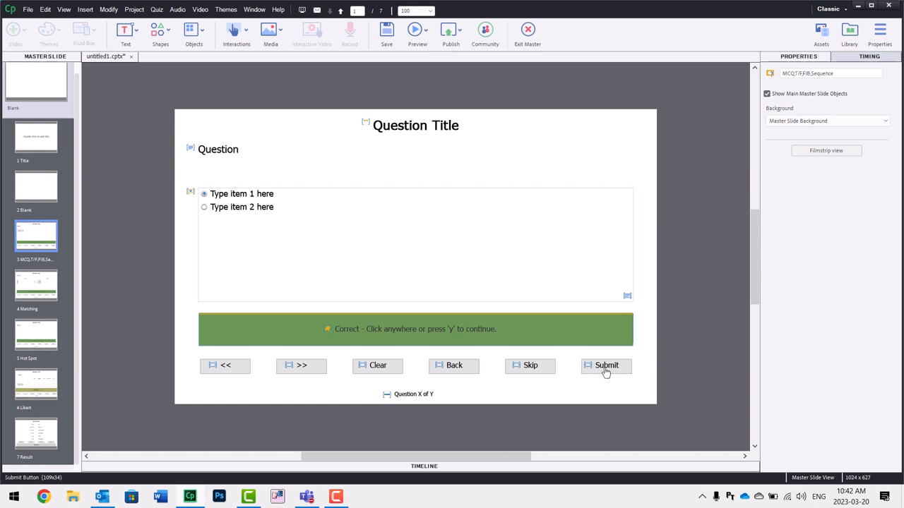
Make the Submit placeholder a transparent button, then an image button via the Style type list.
{"action": "left_click", "coordinate": [606, 365]}
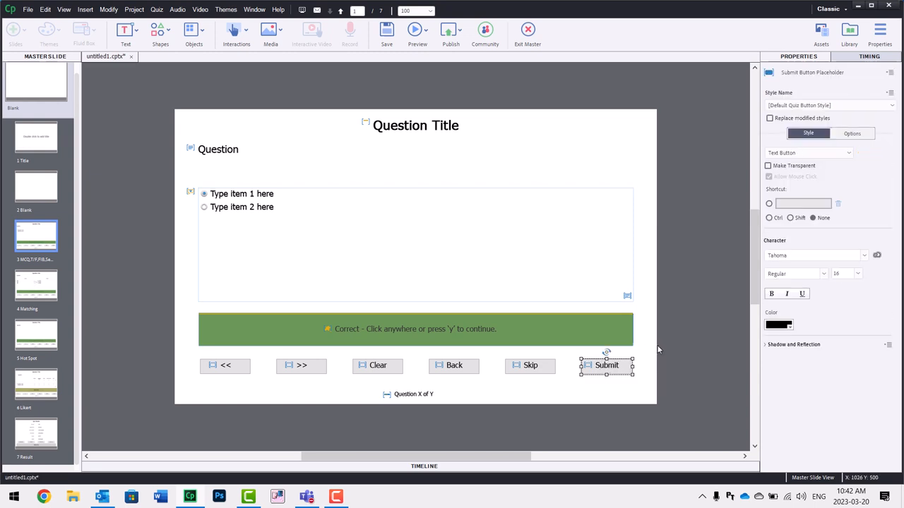
{"action": "mouse_move", "coordinate": [666, 318]}
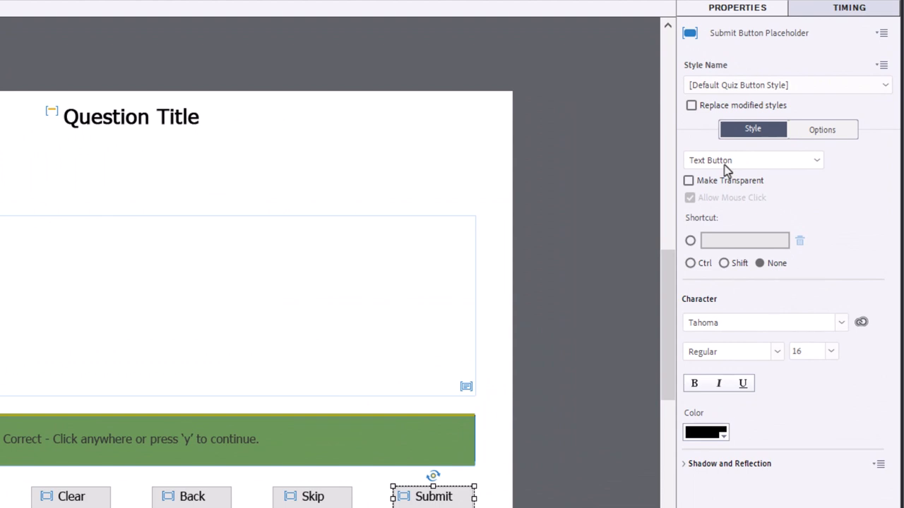
{"action": "left_click", "coordinate": [752, 160]}
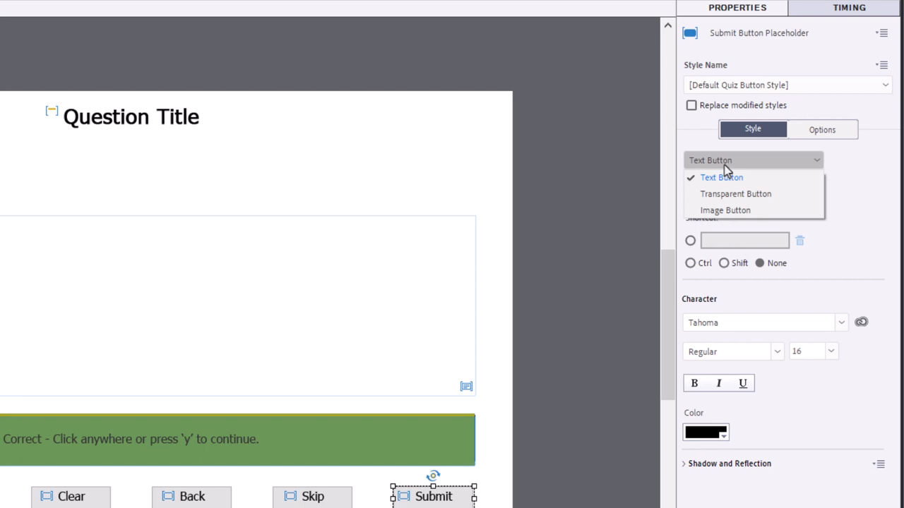
{"action": "left_click", "coordinate": [720, 178]}
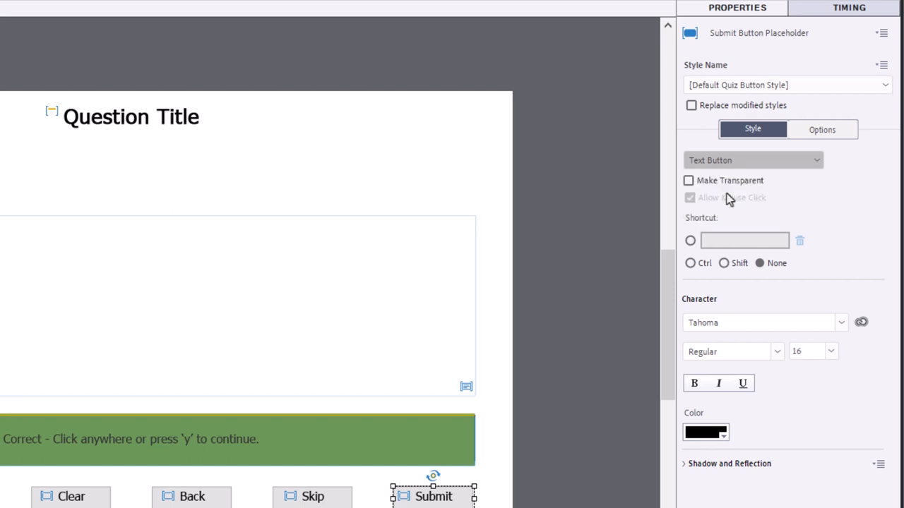
{"action": "left_click", "coordinate": [753, 159]}
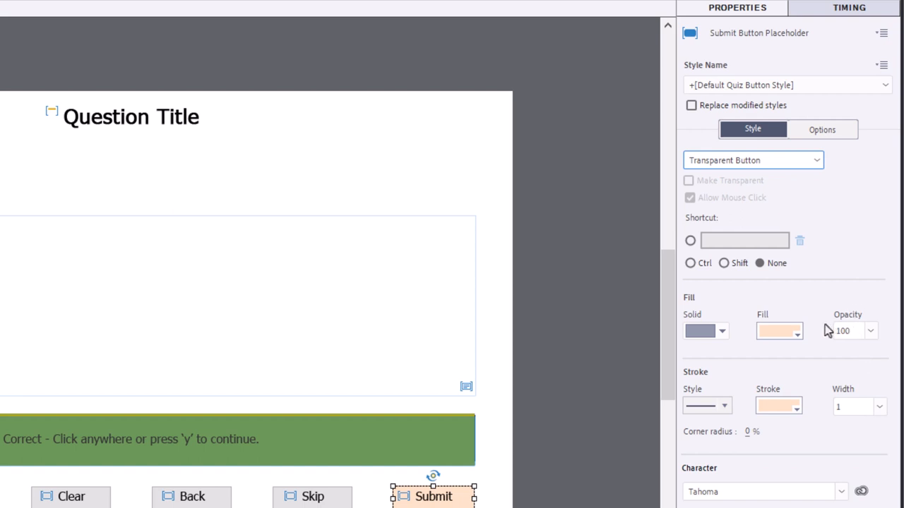
{"action": "mouse_move", "coordinate": [734, 396]}
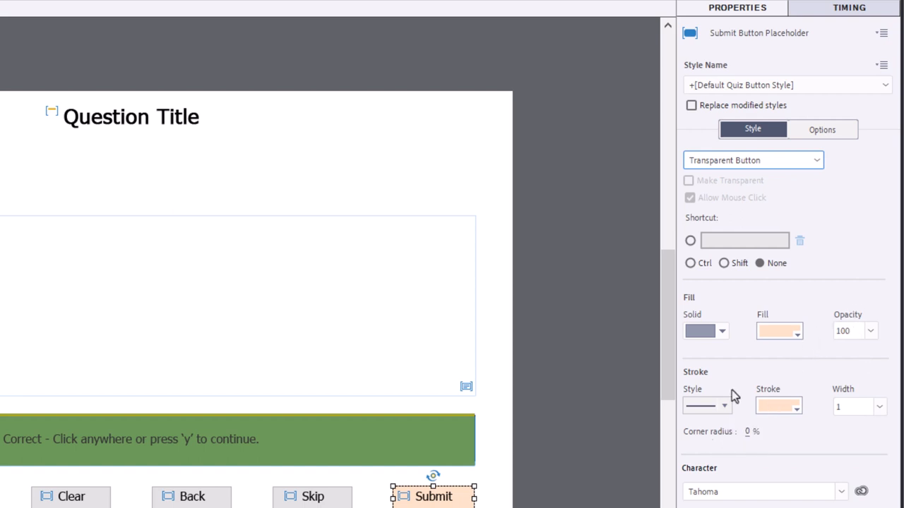
{"action": "mouse_move", "coordinate": [750, 169]}
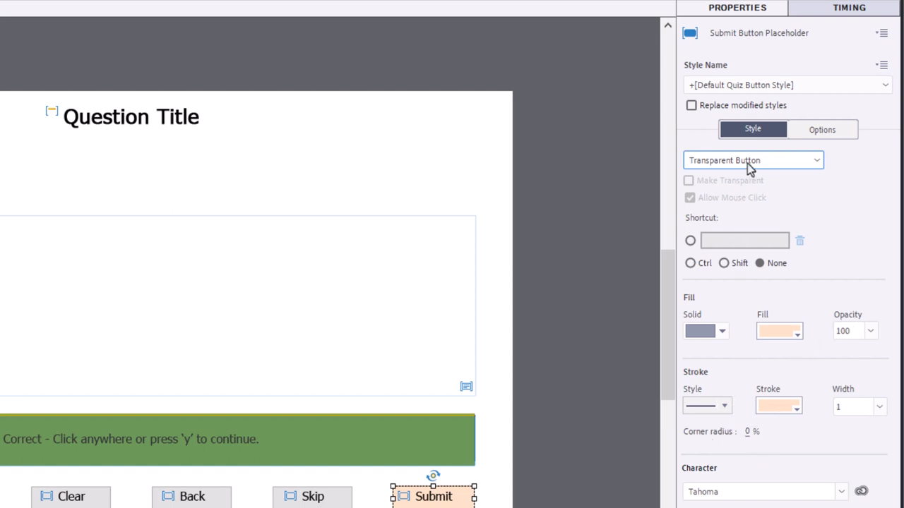
{"action": "left_click", "coordinate": [751, 160]}
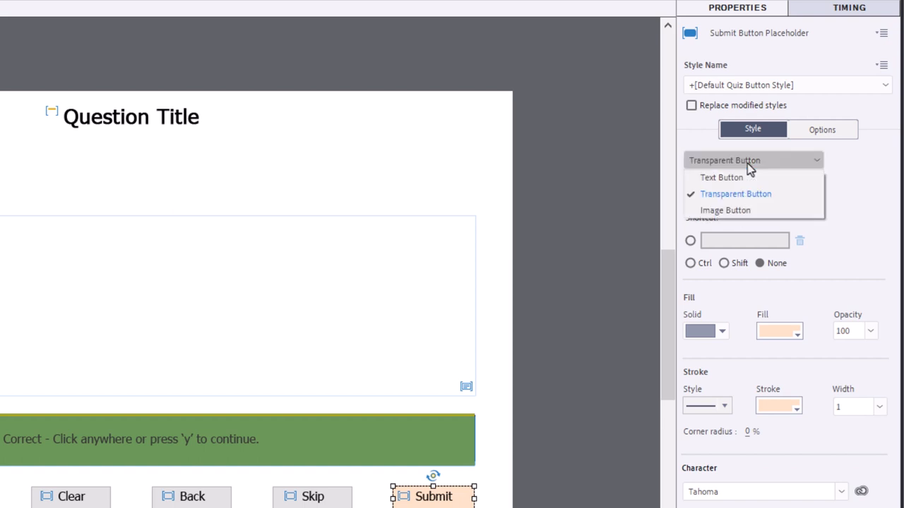
{"action": "left_click", "coordinate": [725, 209]}
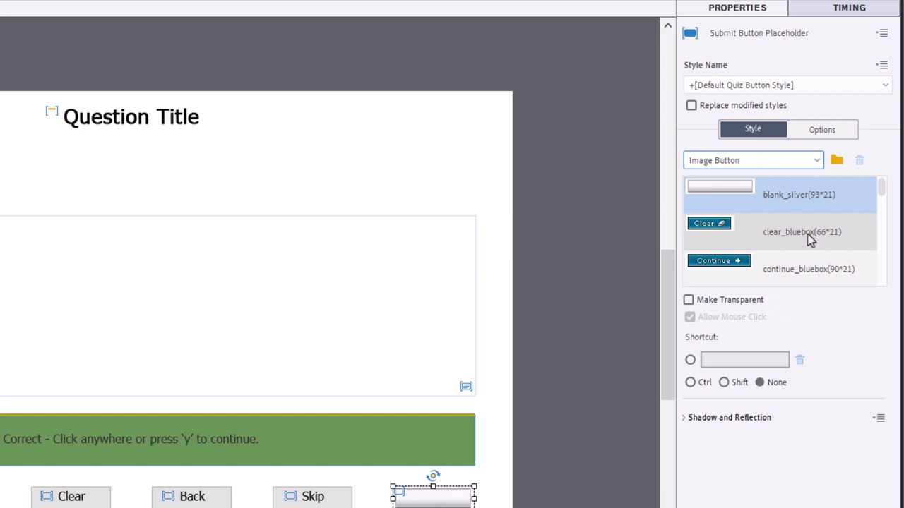
{"action": "mouse_move", "coordinate": [788, 240]}
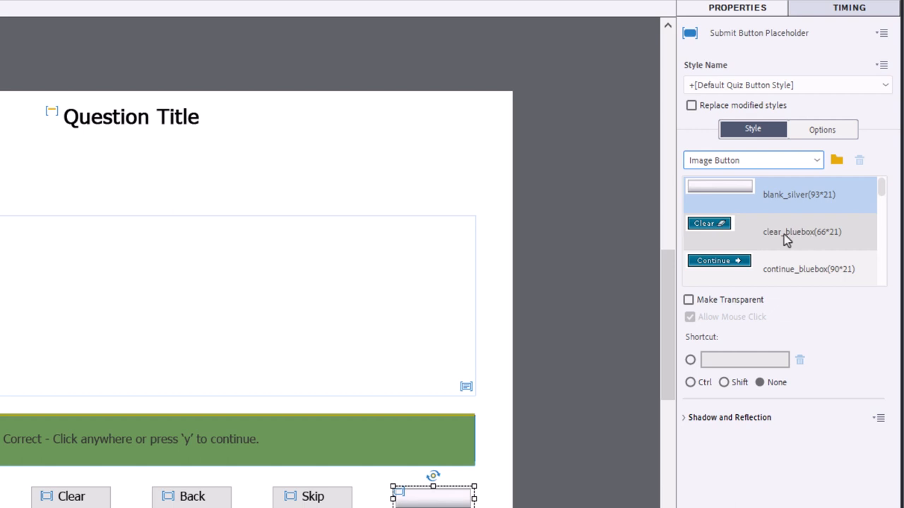
{"action": "mouse_move", "coordinate": [747, 234]}
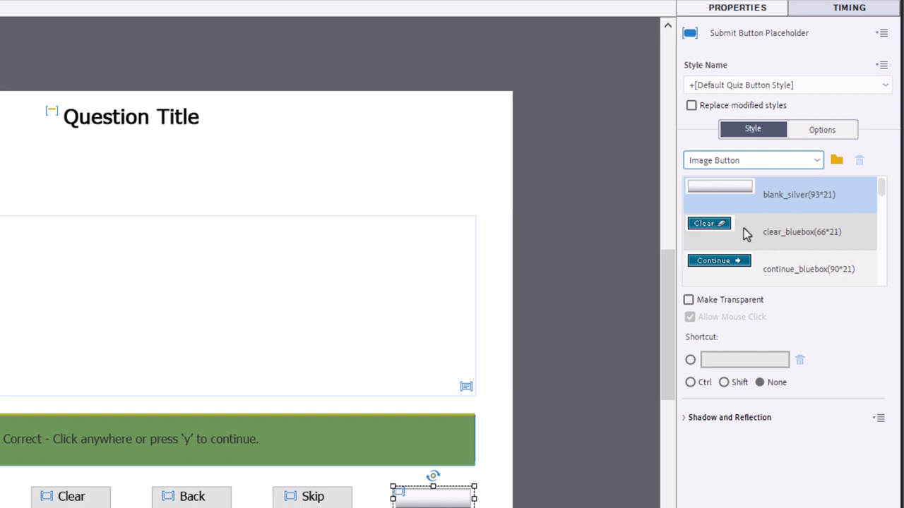
{"action": "mouse_move", "coordinate": [729, 236]}
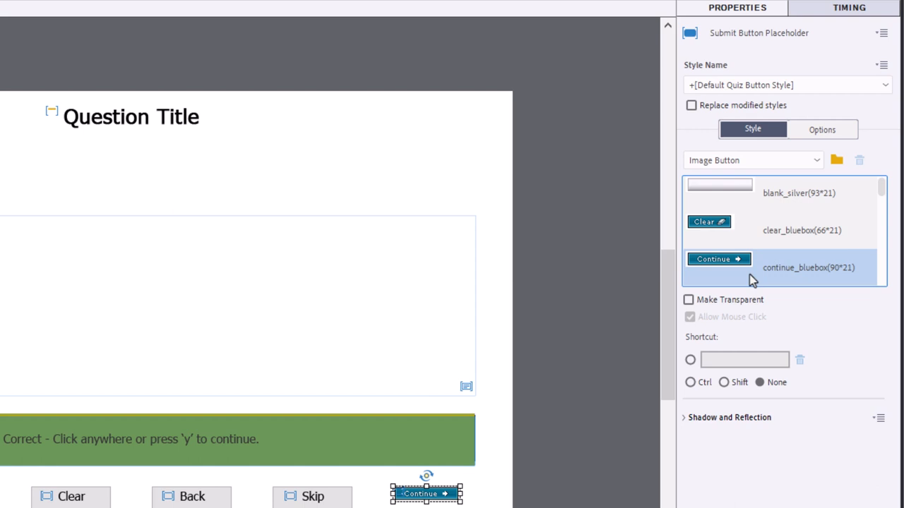
{"action": "mouse_move", "coordinate": [752, 280]}
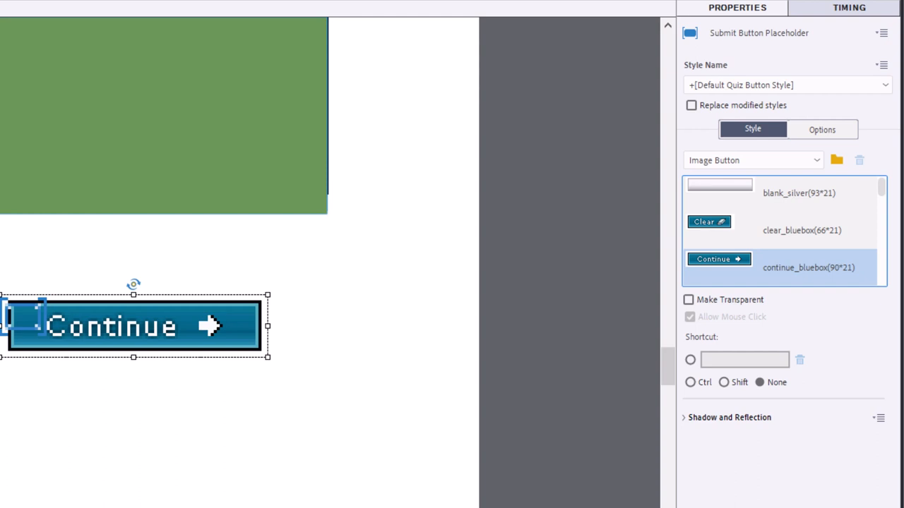
{"action": "mouse_move", "coordinate": [836, 159]}
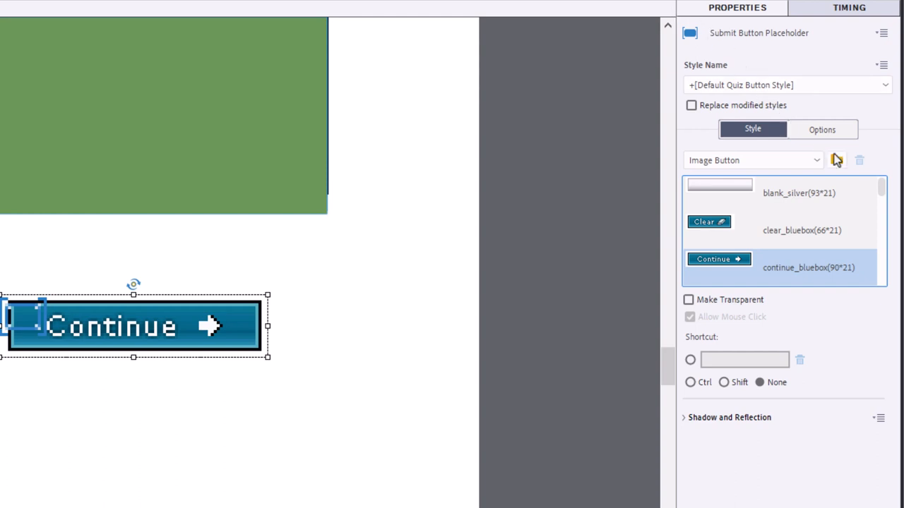
{"action": "mouse_move", "coordinate": [838, 160]}
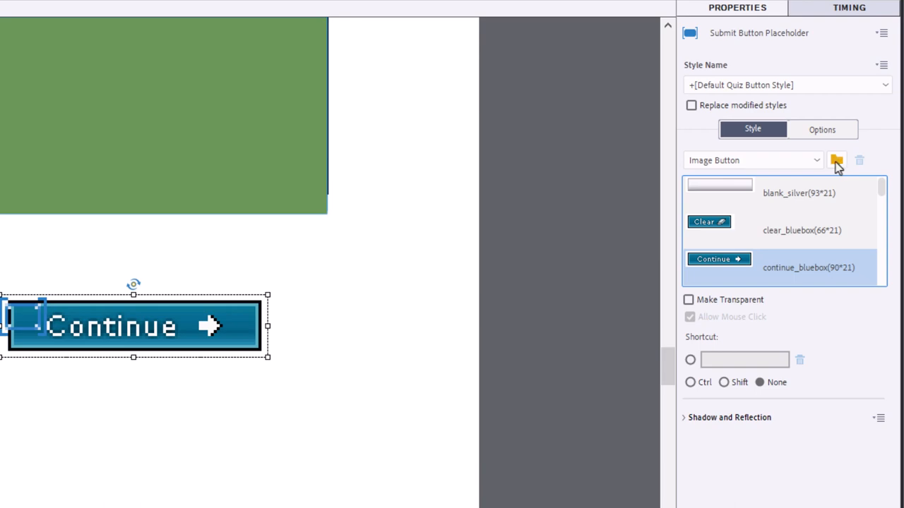
Load baseline_check_circle_black_48dp.png from the Desktop as the Submit button image.
{"action": "left_click", "coordinate": [836, 161]}
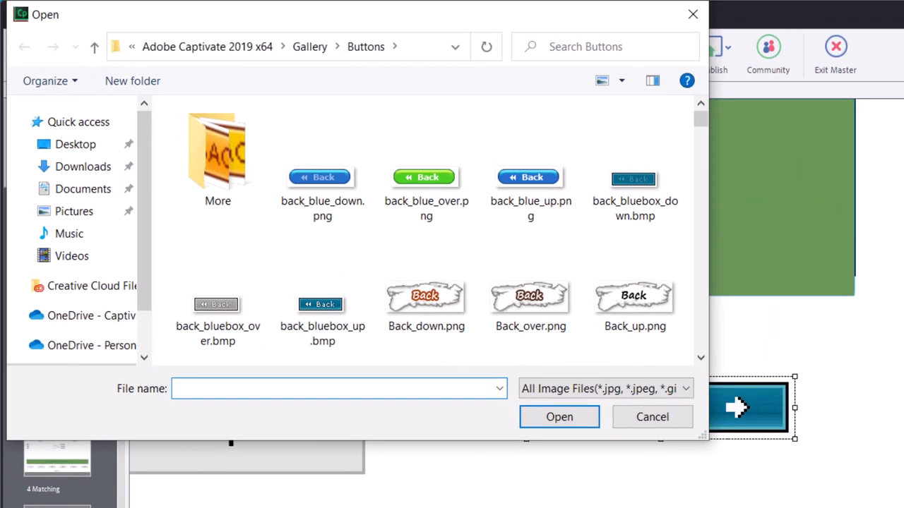
{"action": "left_click", "coordinate": [77, 144]}
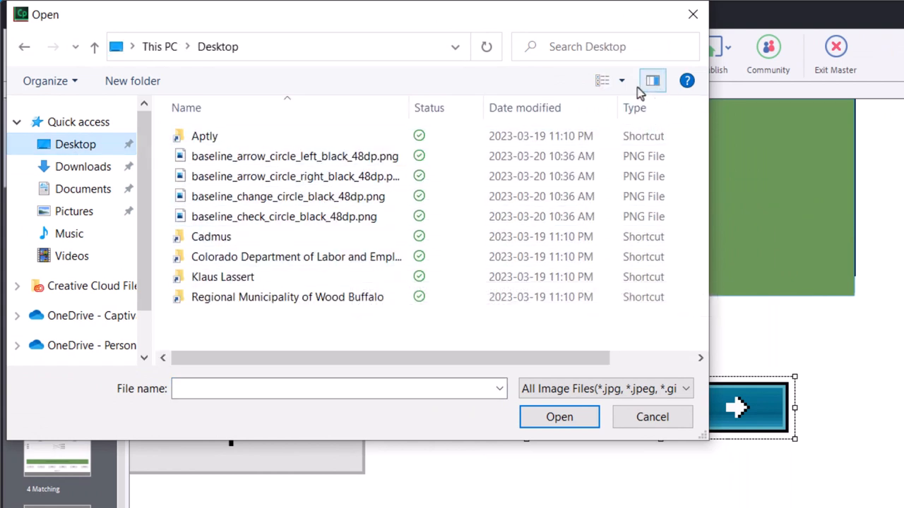
{"action": "left_click", "coordinate": [602, 79]}
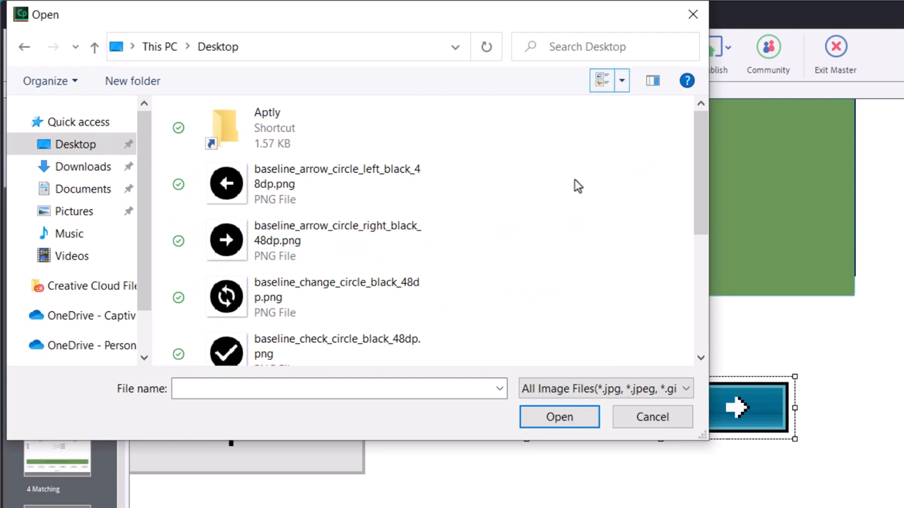
{"action": "scroll", "scroll_direction": "down", "scroll_amount": 3}
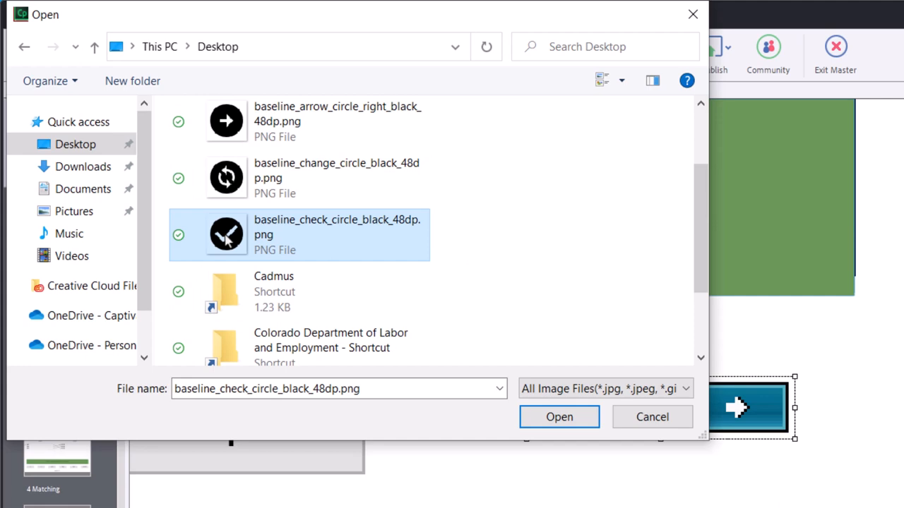
{"action": "left_click", "coordinate": [560, 417]}
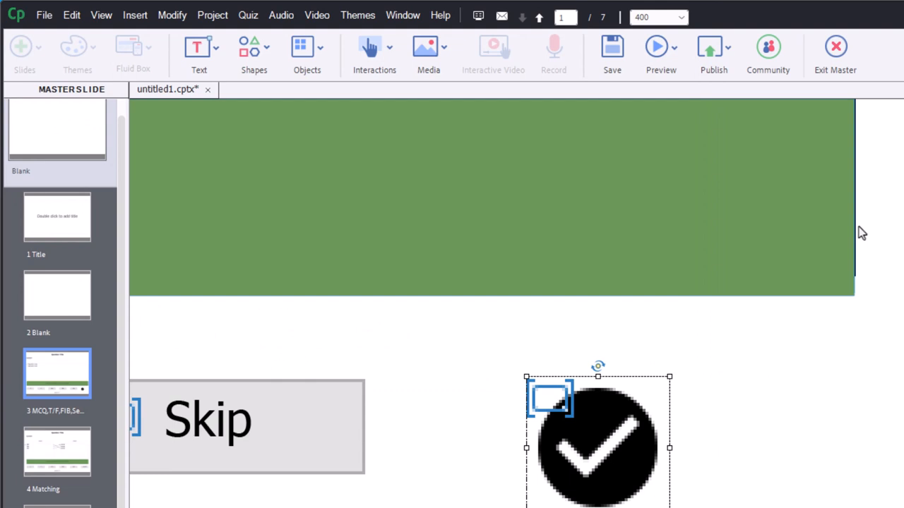
{"action": "mouse_move", "coordinate": [765, 379]}
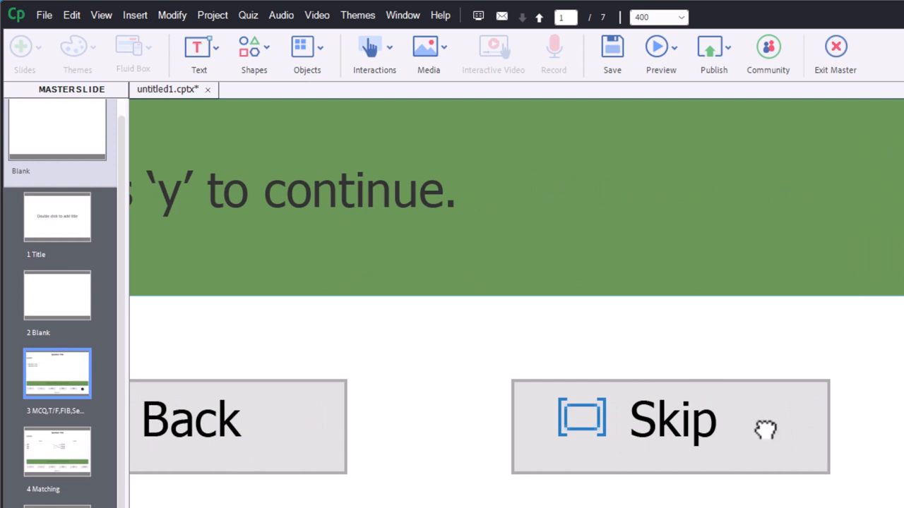
Give the Skip button the baseline_arrow_circle_right_black_48dp.png image.
{"action": "left_click", "coordinate": [671, 427]}
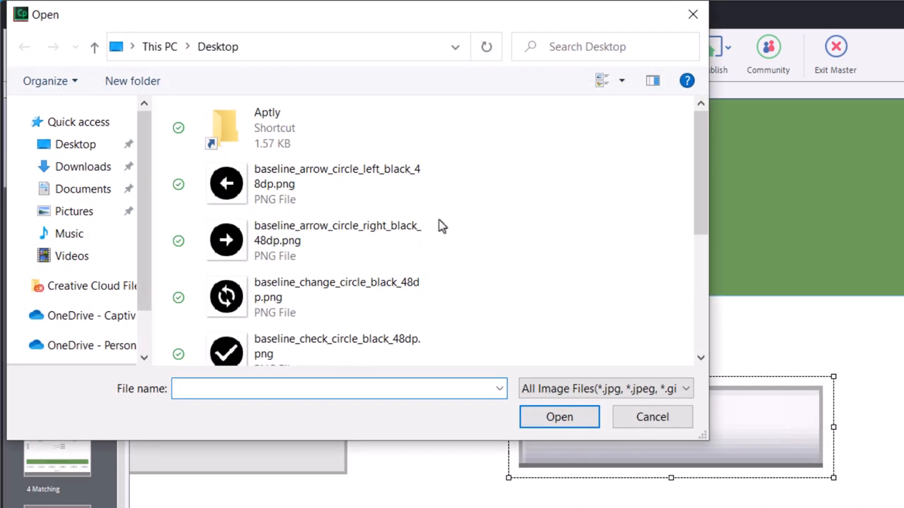
{"action": "left_click", "coordinate": [318, 240]}
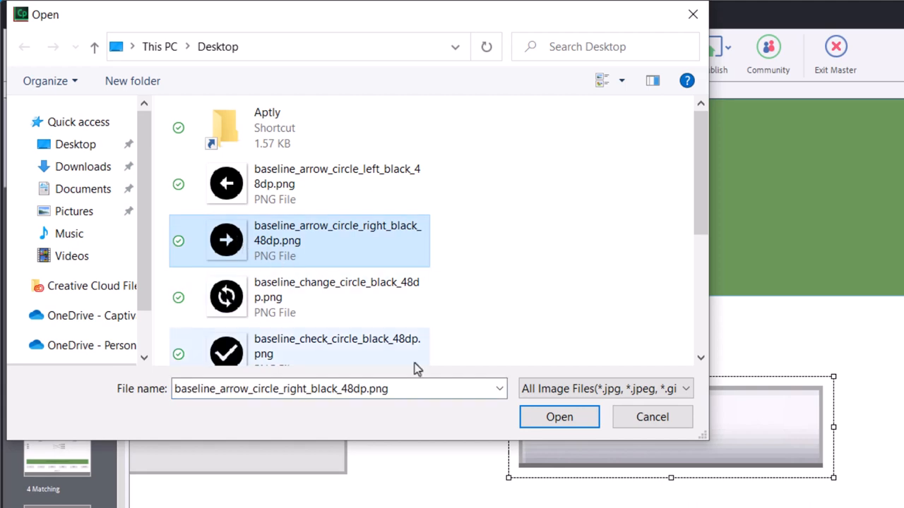
{"action": "left_click", "coordinate": [559, 417]}
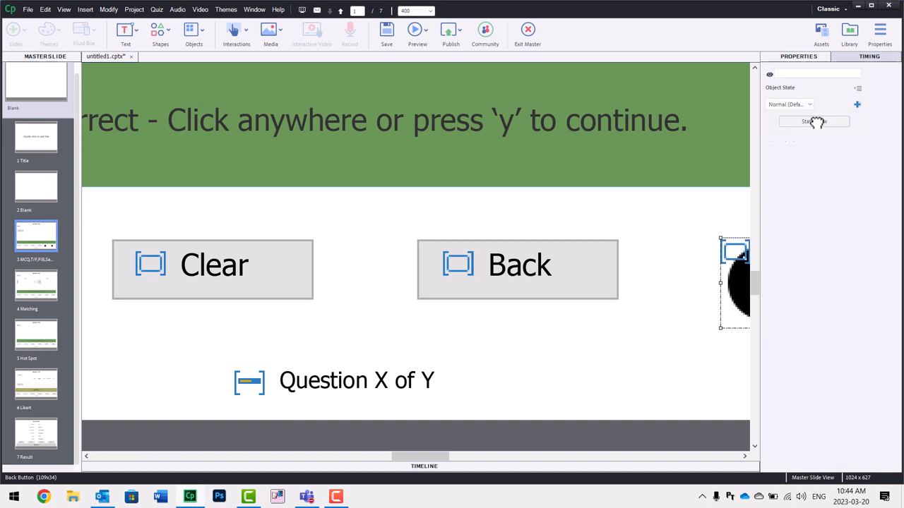
Make Back an image button using the black left-arrow circle PNG.
{"action": "left_click", "coordinate": [517, 268]}
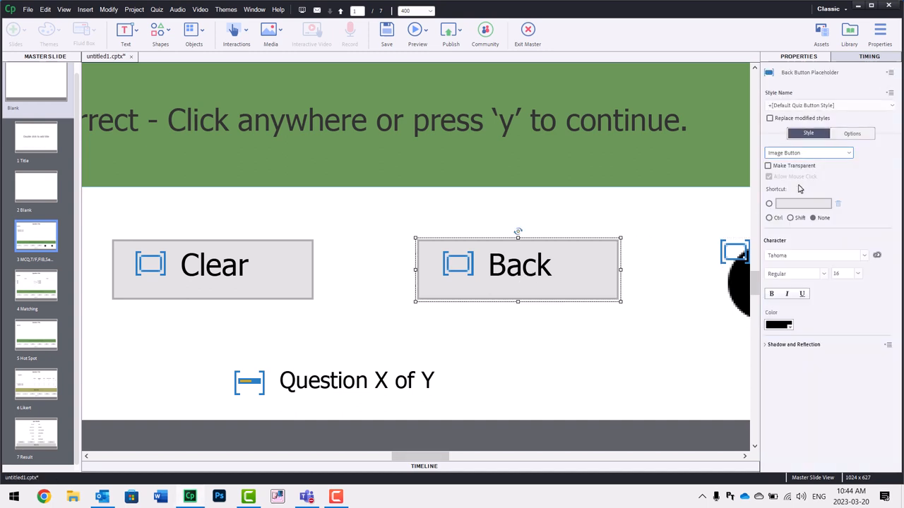
{"action": "left_click", "coordinate": [847, 153]}
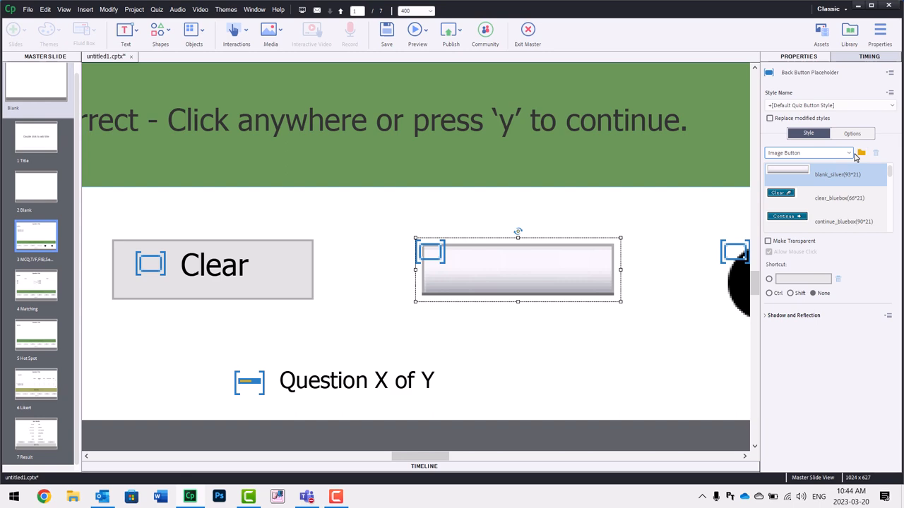
{"action": "left_click", "coordinate": [862, 153]}
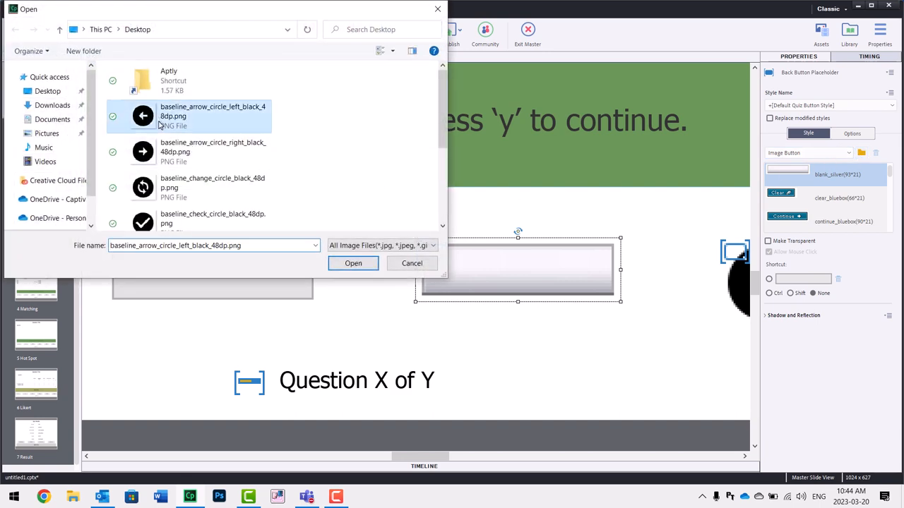
{"action": "left_click", "coordinate": [353, 263]}
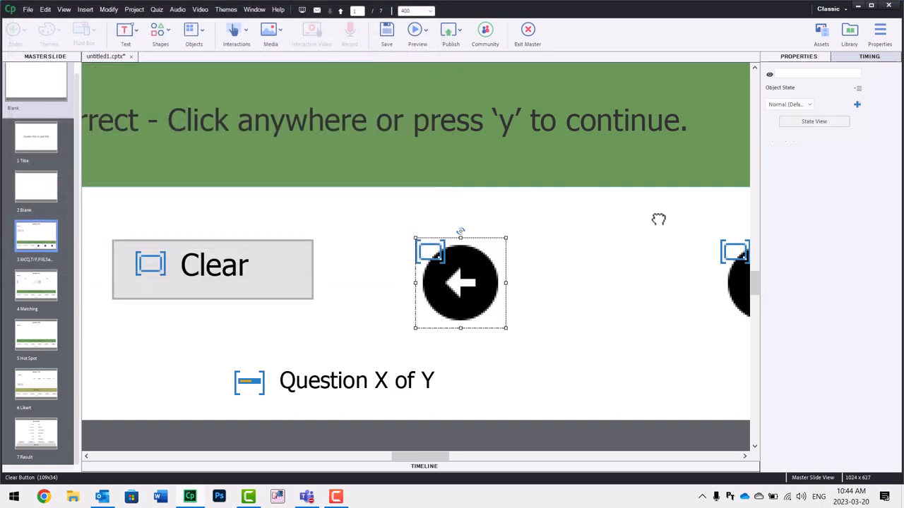
Make Clear an image button using the black change-circle PNG.
{"action": "left_click", "coordinate": [212, 269]}
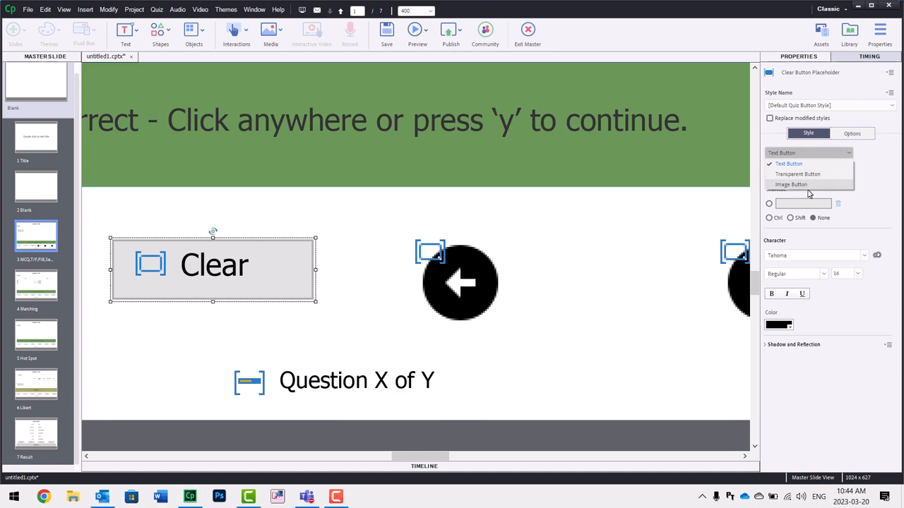
{"action": "left_click", "coordinate": [791, 184]}
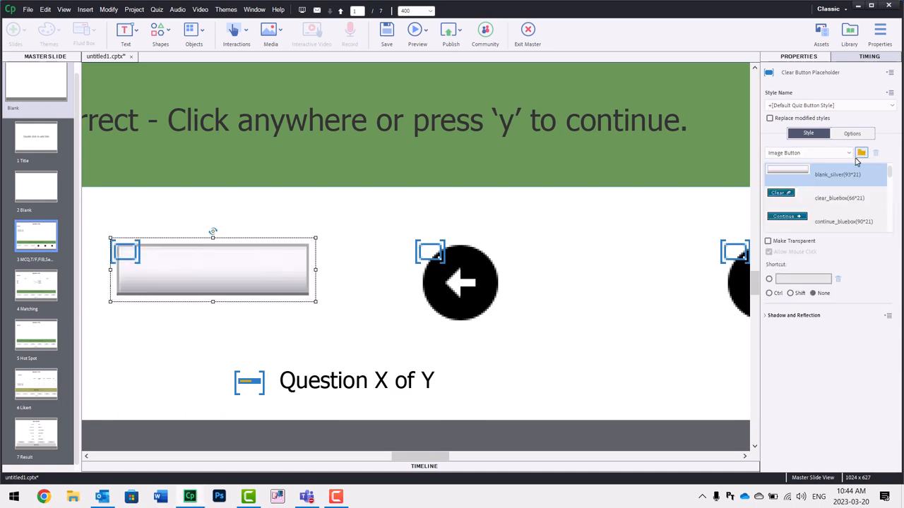
{"action": "left_click", "coordinate": [861, 153]}
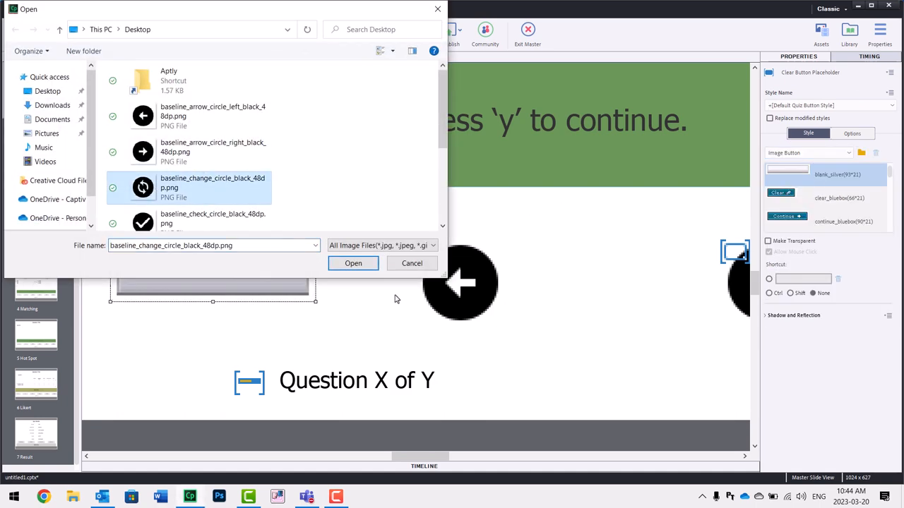
{"action": "left_click", "coordinate": [353, 263]}
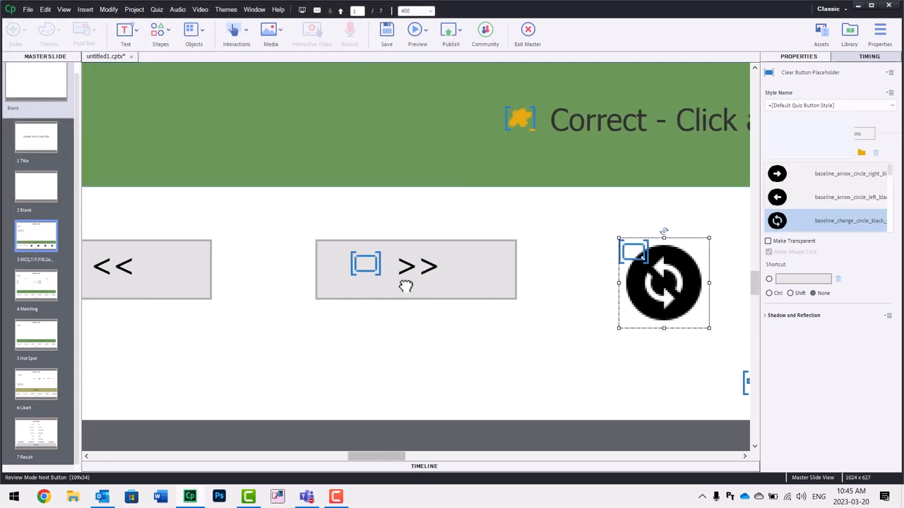
Make the review-mode >> button an image button with the black right-arrow circle PNG.
{"action": "left_click", "coordinate": [415, 268]}
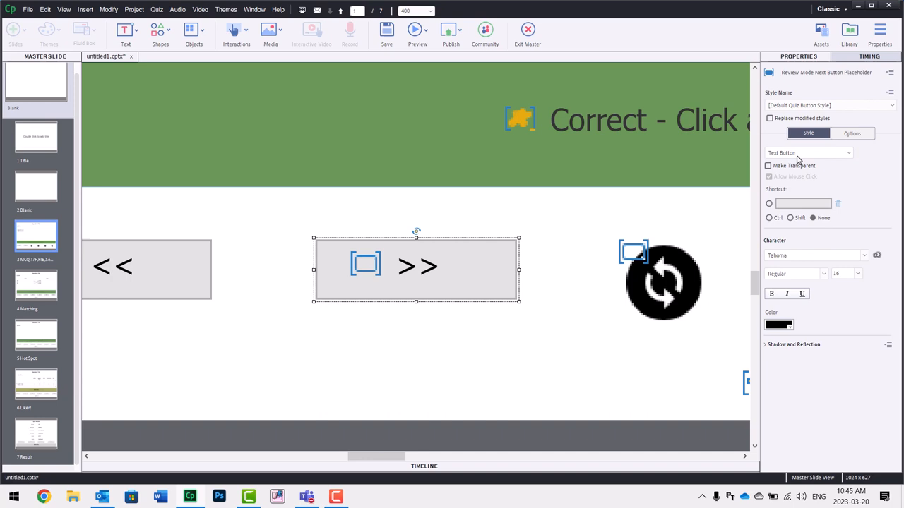
{"action": "left_click", "coordinate": [808, 152]}
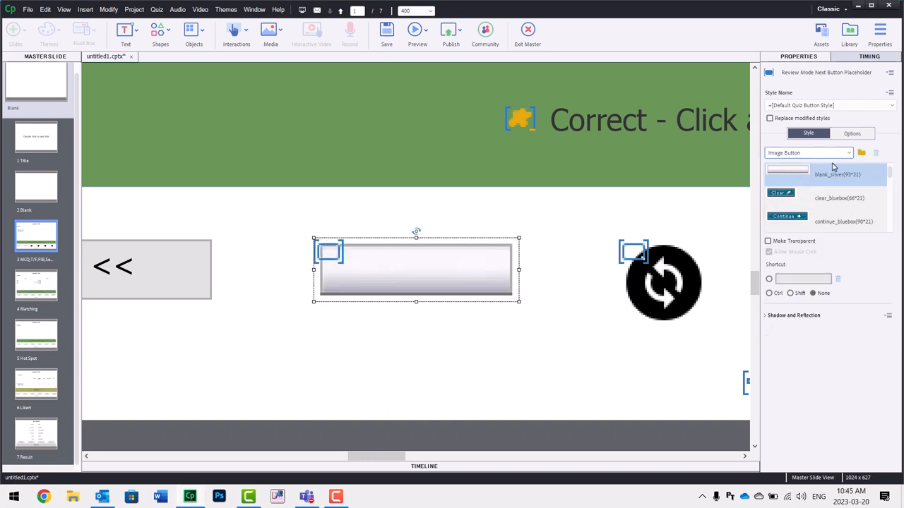
{"action": "left_click", "coordinate": [862, 152]}
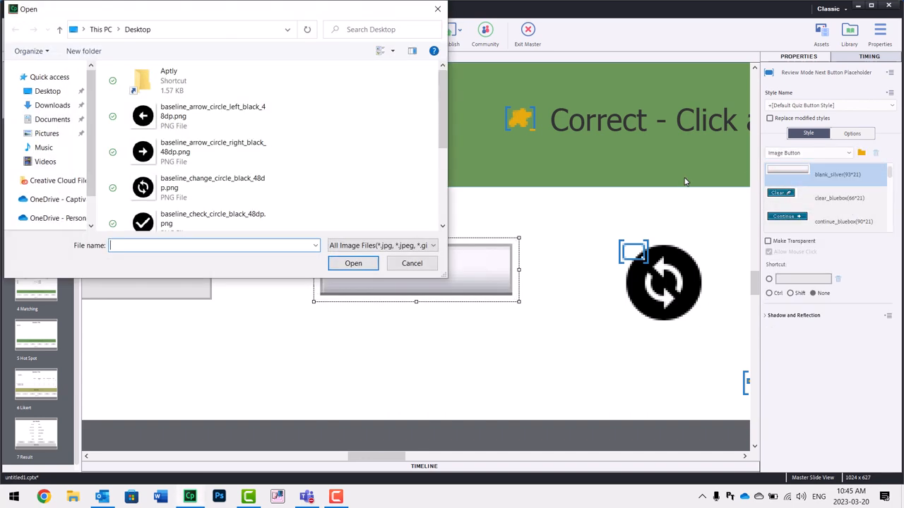
{"action": "left_click", "coordinate": [412, 264]}
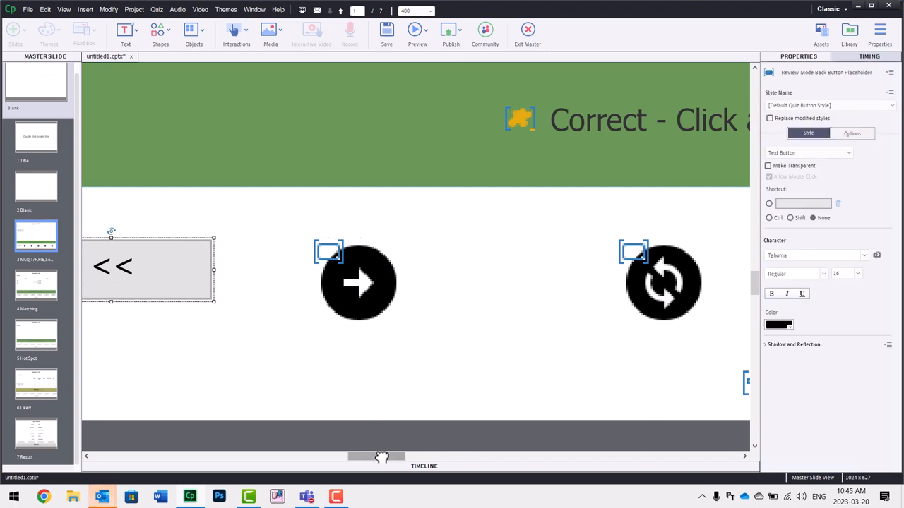
Make the review-mode << button use the black left-arrow circle image and zoom to Best Fit.
{"action": "left_click", "coordinate": [807, 152]}
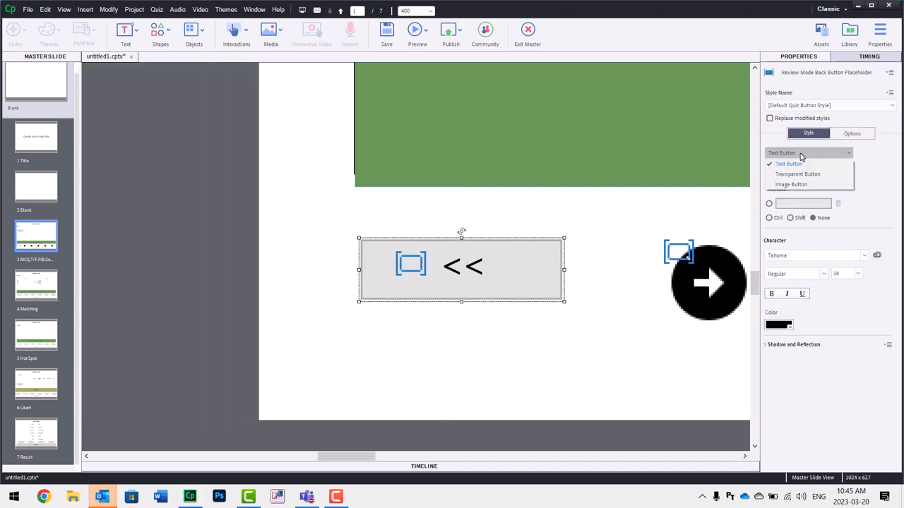
{"action": "left_click", "coordinate": [791, 184]}
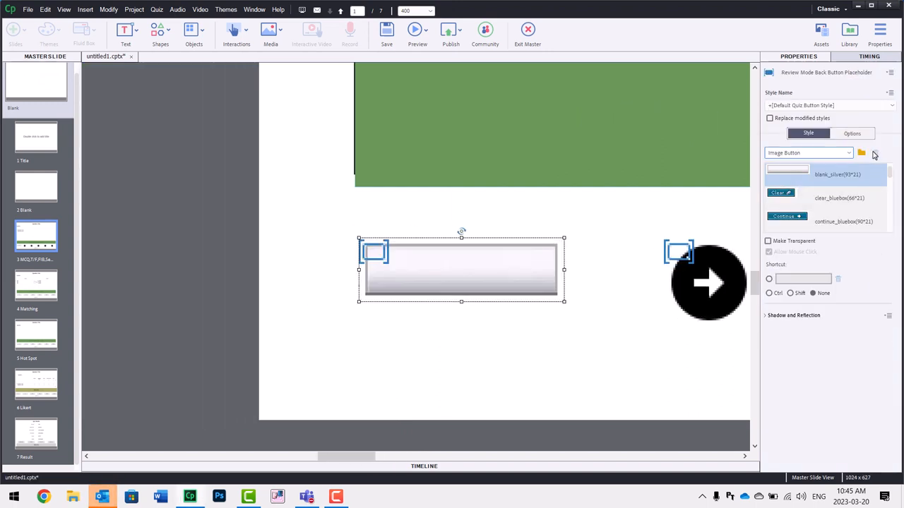
{"action": "left_click", "coordinate": [861, 153]}
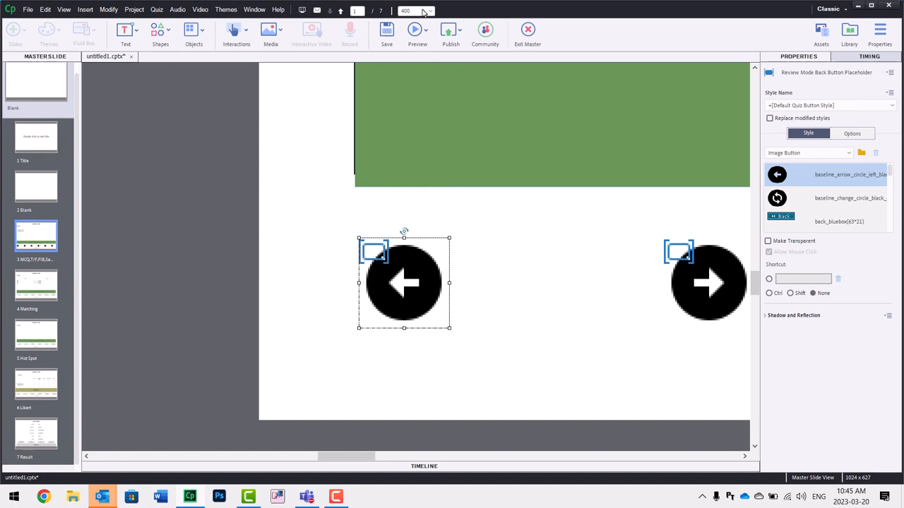
{"action": "left_click", "coordinate": [430, 12]}
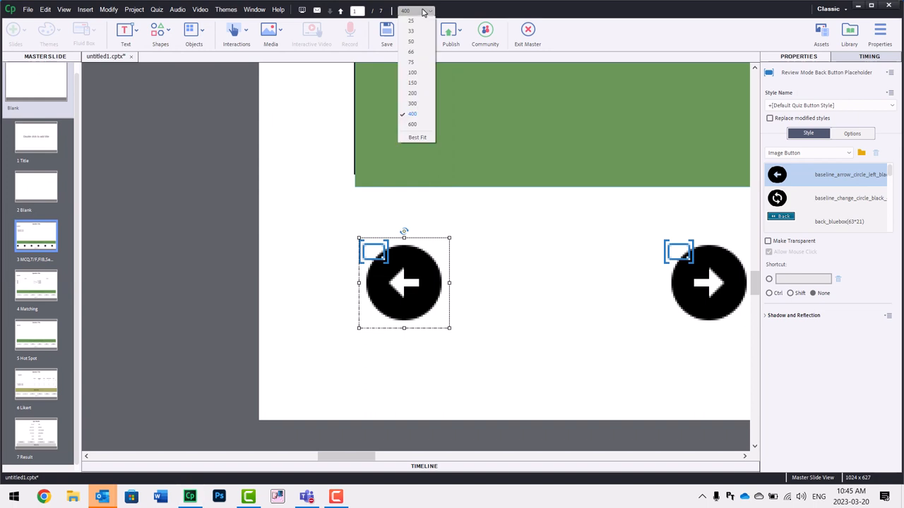
{"action": "left_click", "coordinate": [418, 137]}
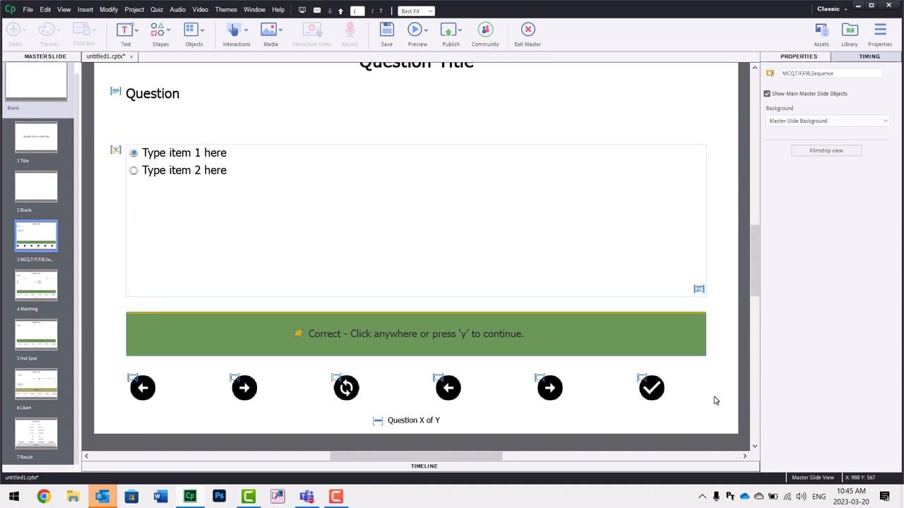
Verify the check-mark Submit button's image, then Exit Master back to the quiz slides.
{"action": "left_click", "coordinate": [651, 387]}
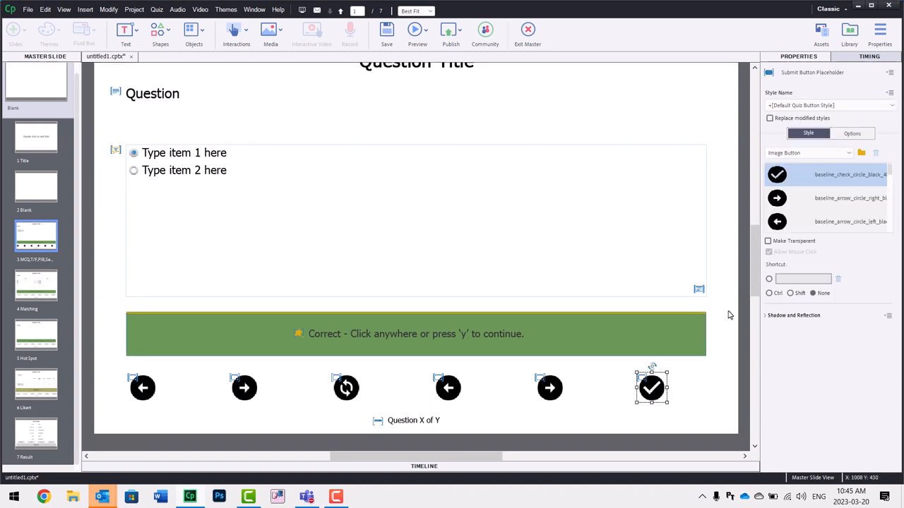
{"action": "mouse_move", "coordinate": [785, 88]}
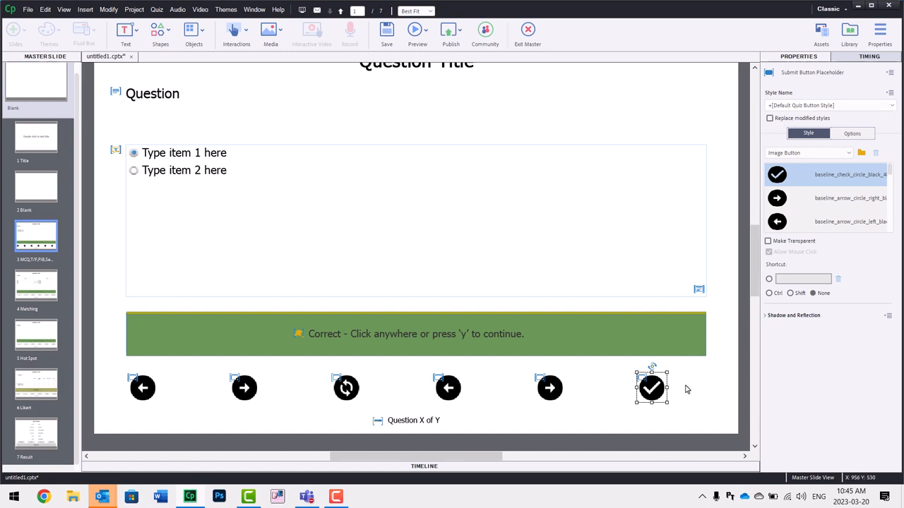
{"action": "mouse_move", "coordinate": [247, 376]}
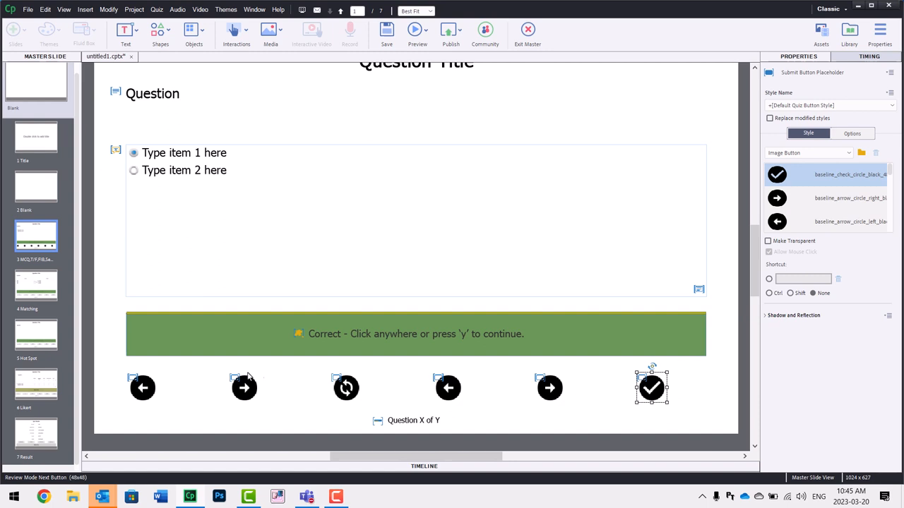
{"action": "left_click", "coordinate": [37, 285]}
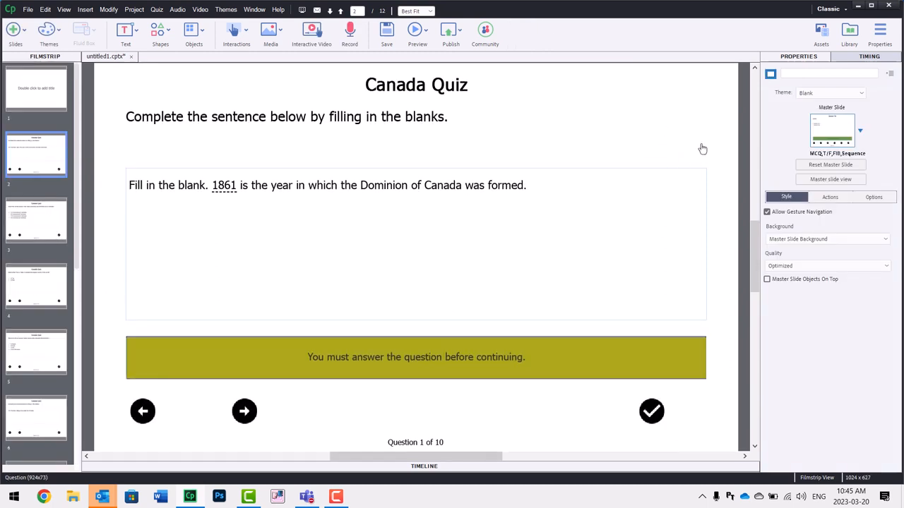
{"action": "mouse_move", "coordinate": [731, 145]}
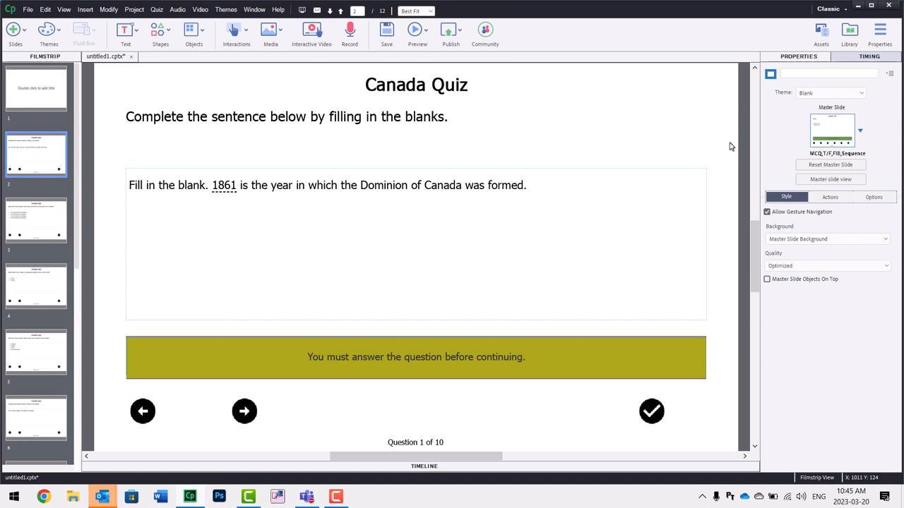
View question slides 3, 4 and 5 to confirm the black circular icon buttons.
{"action": "left_click", "coordinate": [35, 285]}
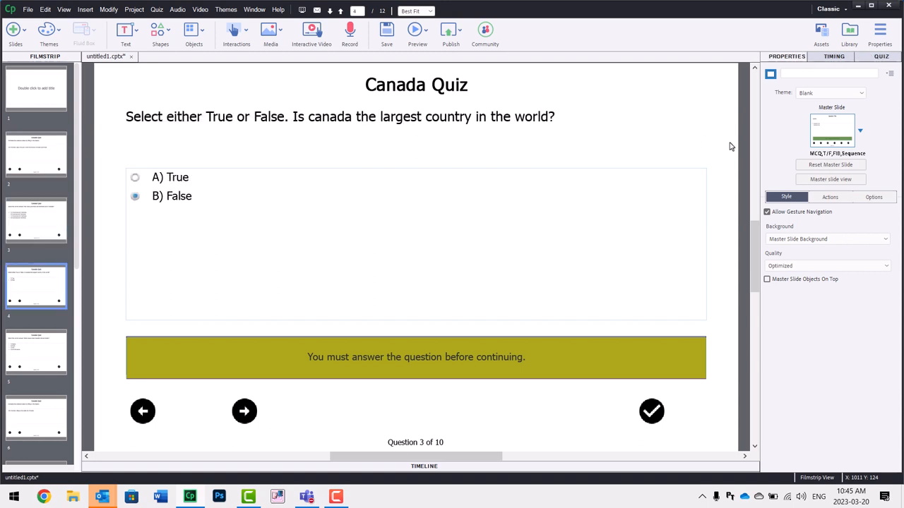
{"action": "left_click", "coordinate": [37, 352]}
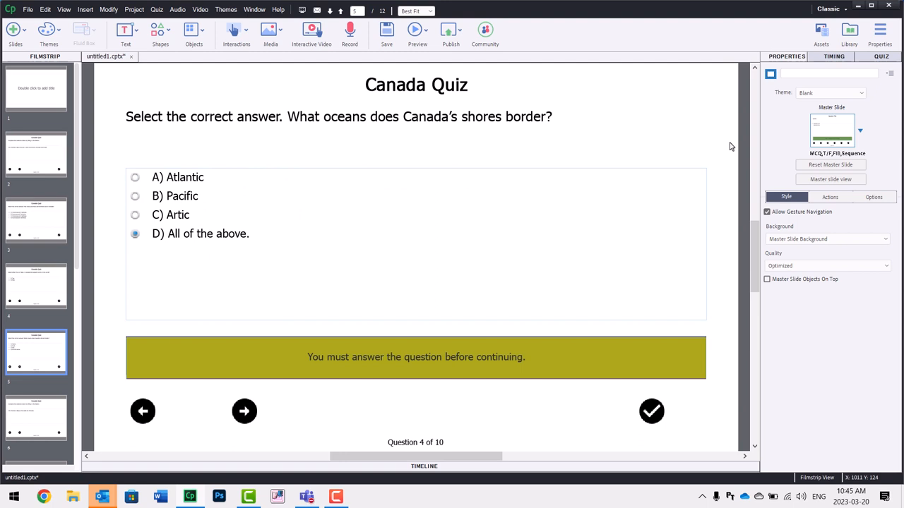
{"action": "left_click", "coordinate": [36, 418]}
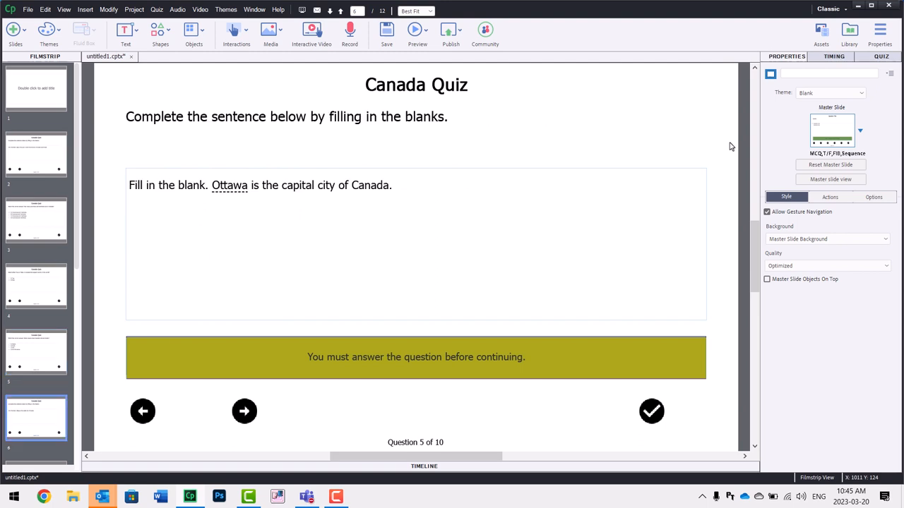